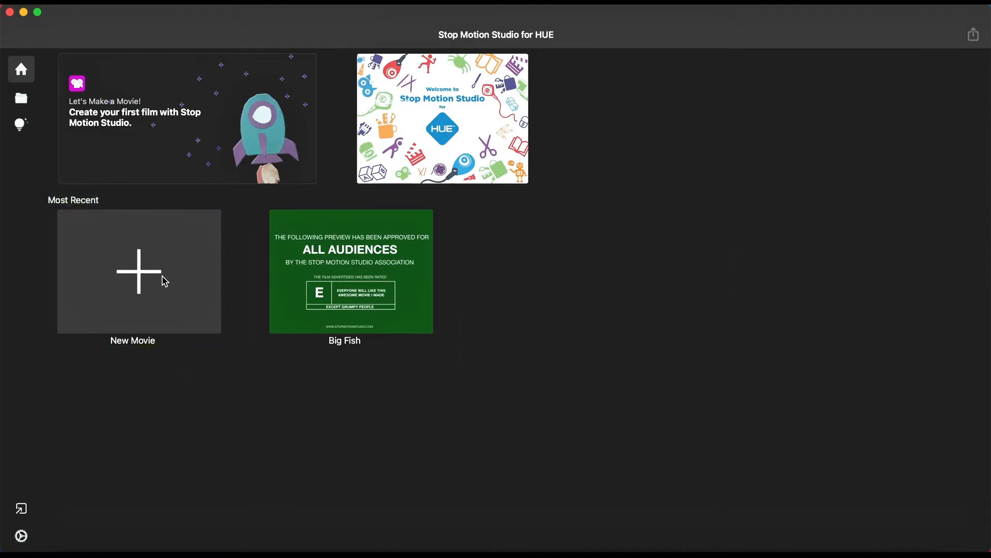
Step: Start a new movie from the home screen, revealing the capture sources None and HUE HD Camera
{"action": "left_click", "coordinate": [138, 271]}
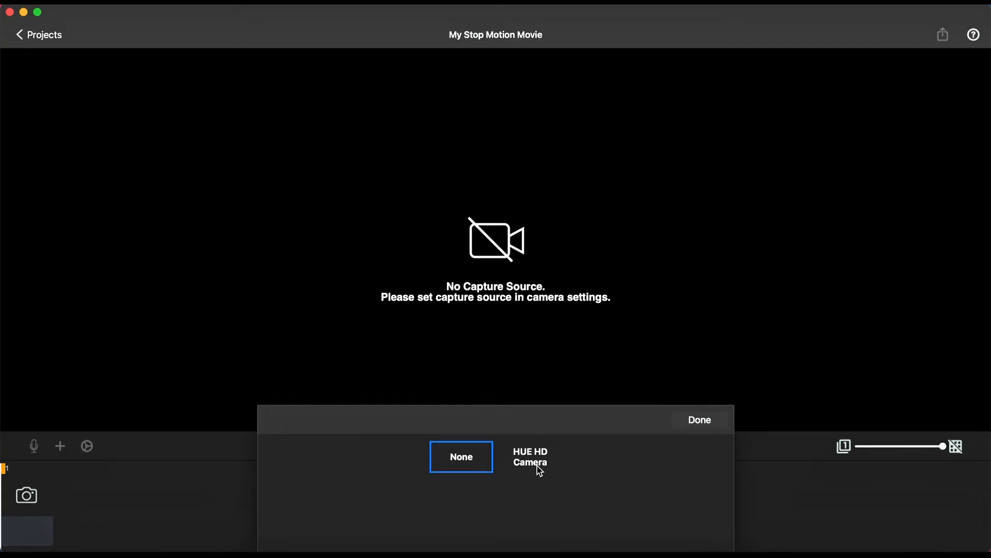
Step: Select HUE HD Camera as source, flip its picture vertically, and confirm with Done
{"action": "left_click", "coordinate": [530, 457]}
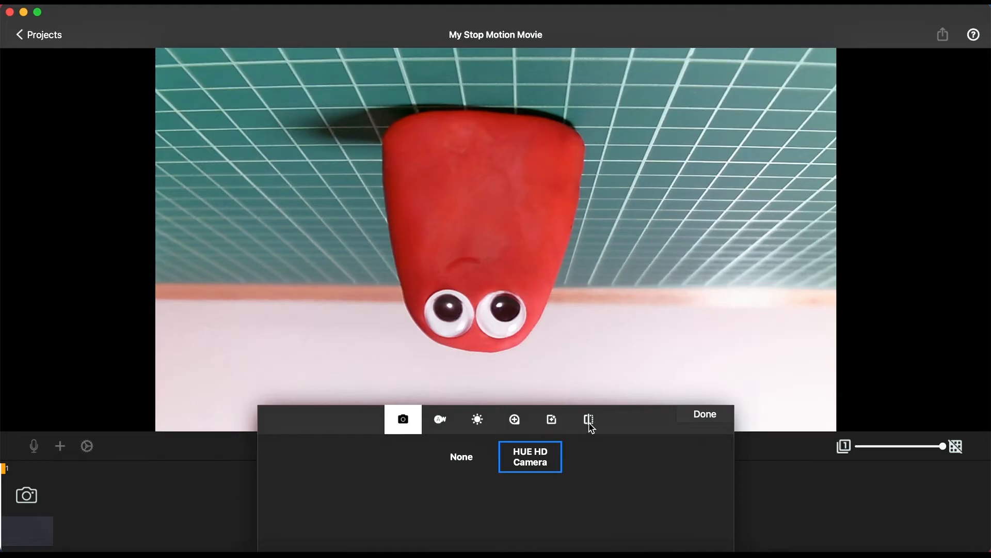
{"action": "left_click", "coordinate": [588, 420]}
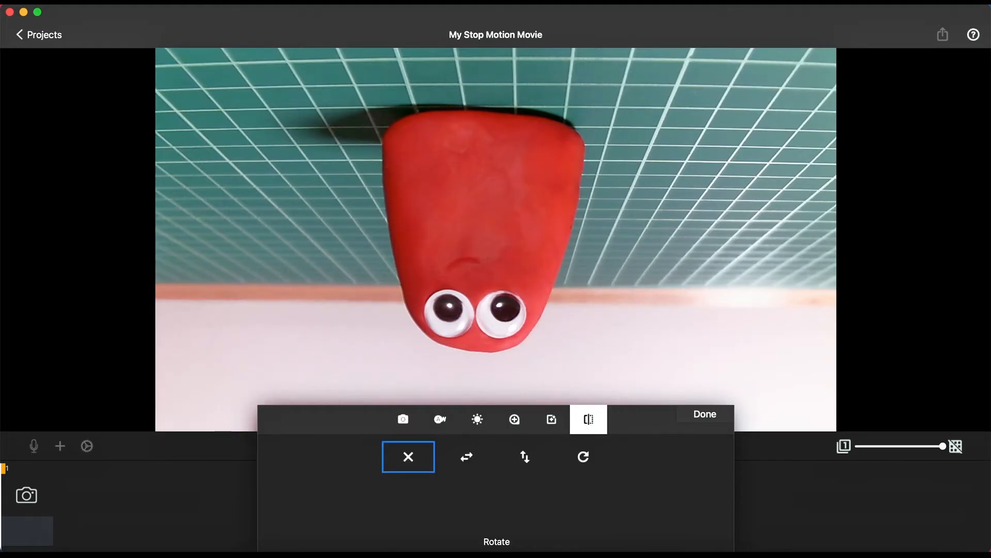
{"action": "left_click", "coordinate": [525, 457]}
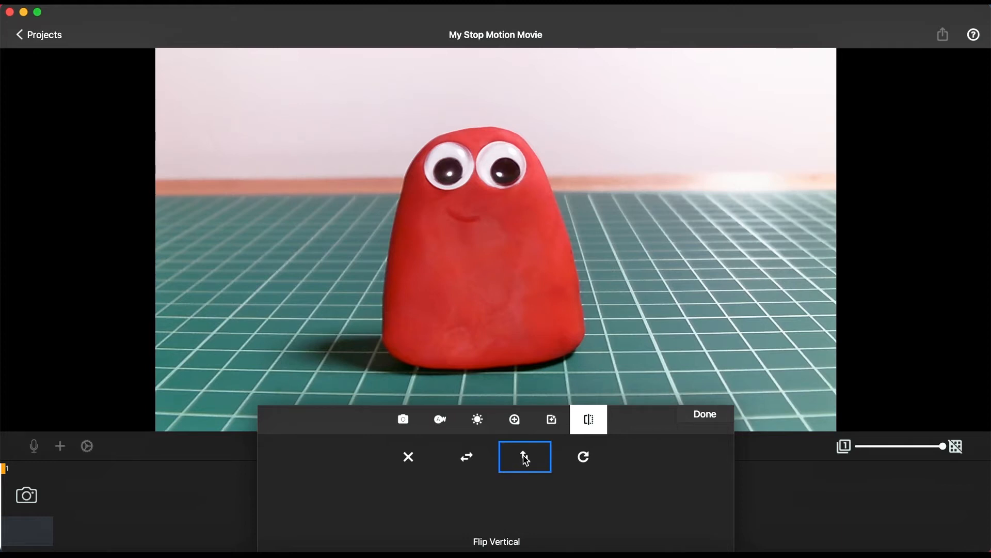
{"action": "left_click", "coordinate": [705, 414]}
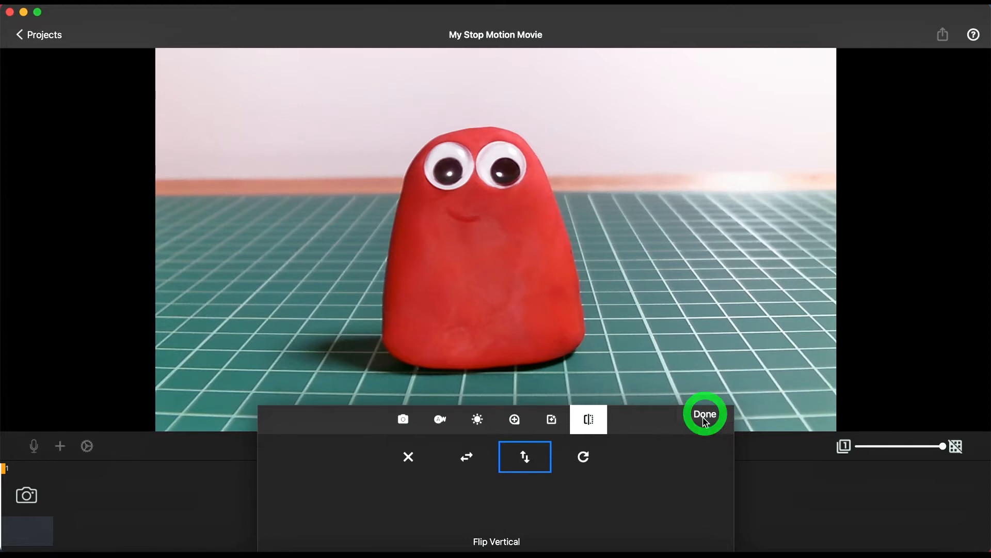
{"action": "left_click", "coordinate": [705, 414]}
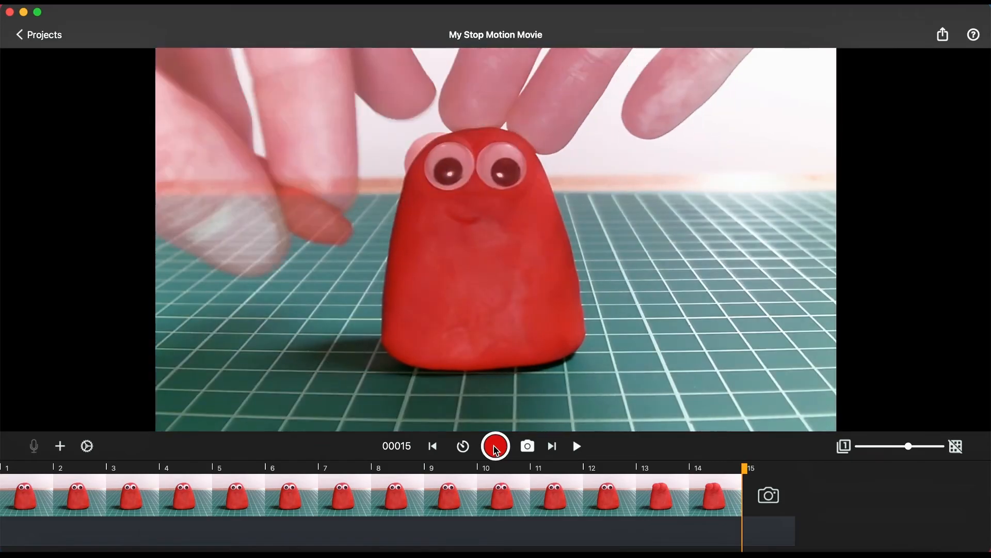
Step: Capture successive frames of the red clay figure until it slides off the mat, reaching about 73 frames
{"action": "left_click", "coordinate": [496, 446]}
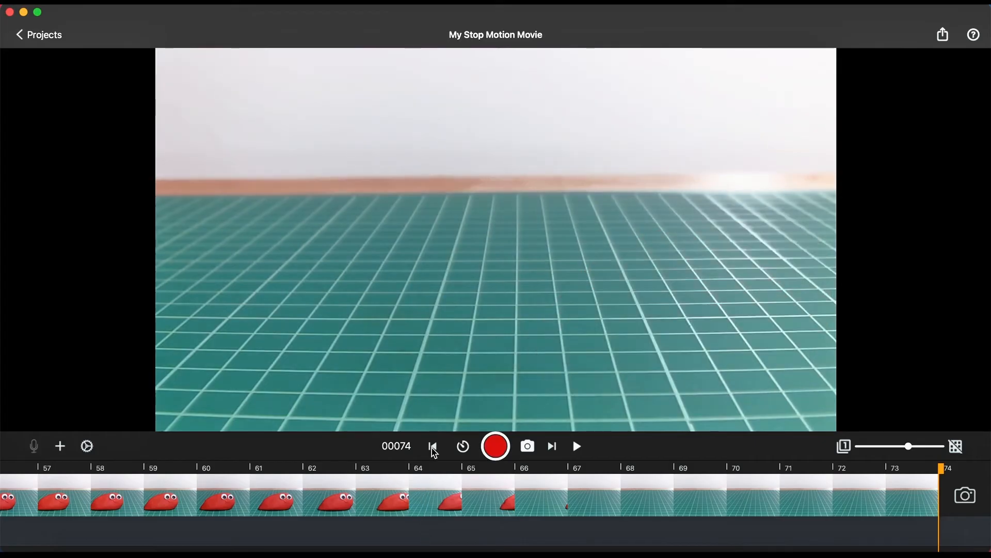
Step: Return to frame 1, play the 74-frame animation through, and stop playback
{"action": "left_click", "coordinate": [432, 446]}
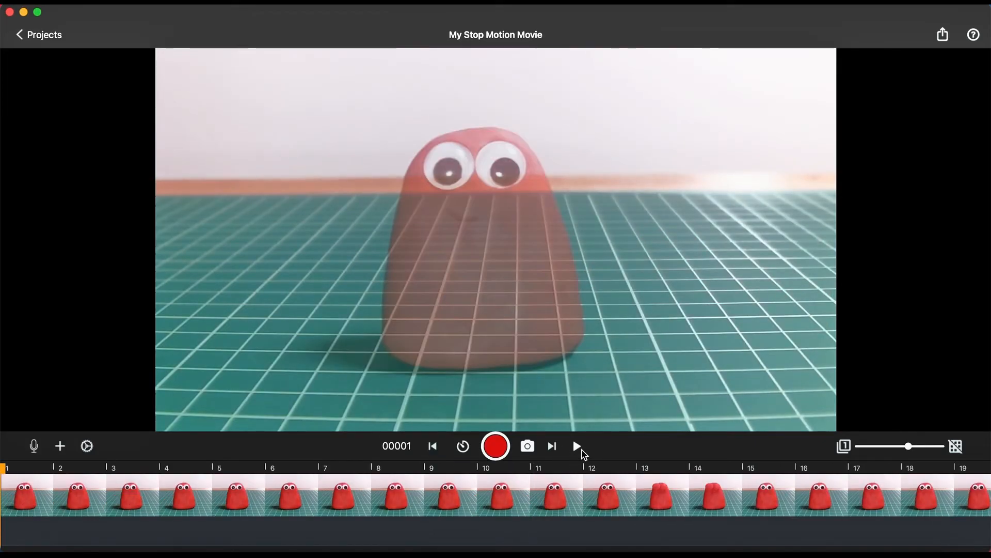
{"action": "left_click", "coordinate": [576, 447]}
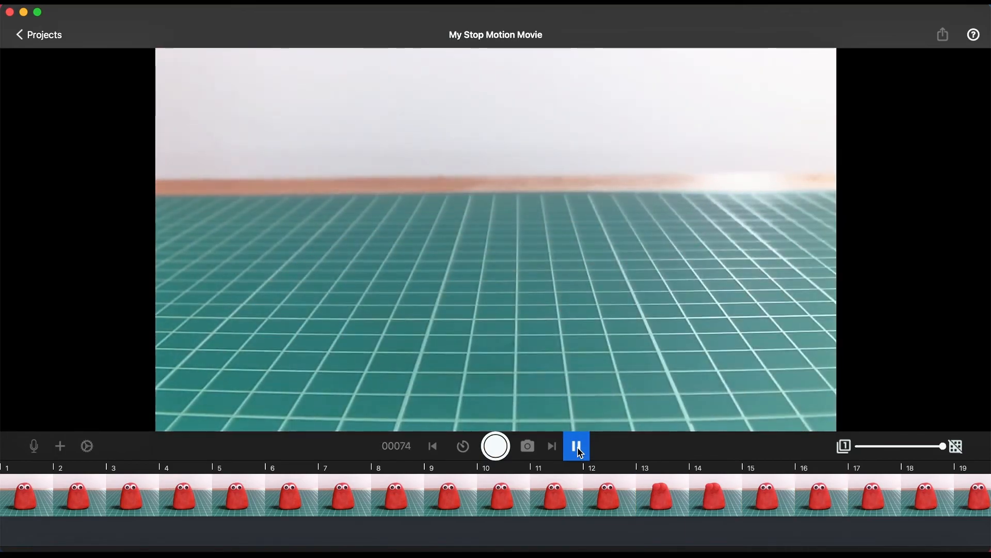
{"action": "left_click", "coordinate": [577, 446]}
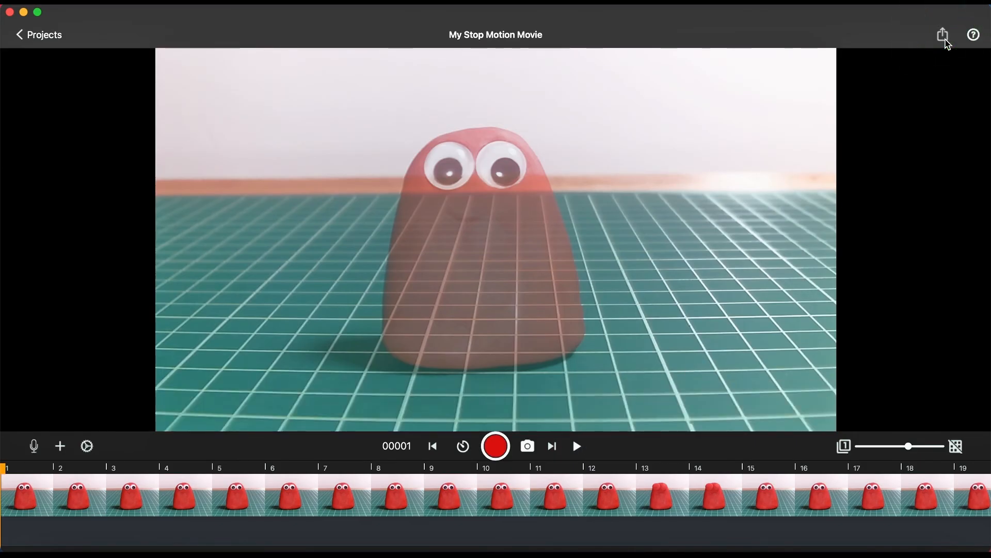
Step: Share via Export Movie, saving My_Stop_Motion_Movie to the Desktop
{"action": "left_click", "coordinate": [942, 35]}
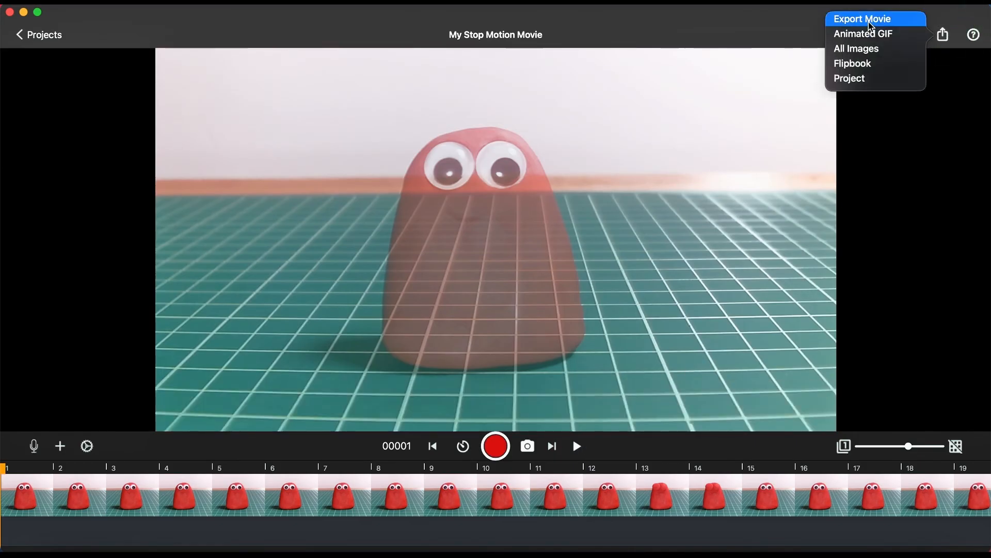
{"action": "left_click", "coordinate": [859, 18]}
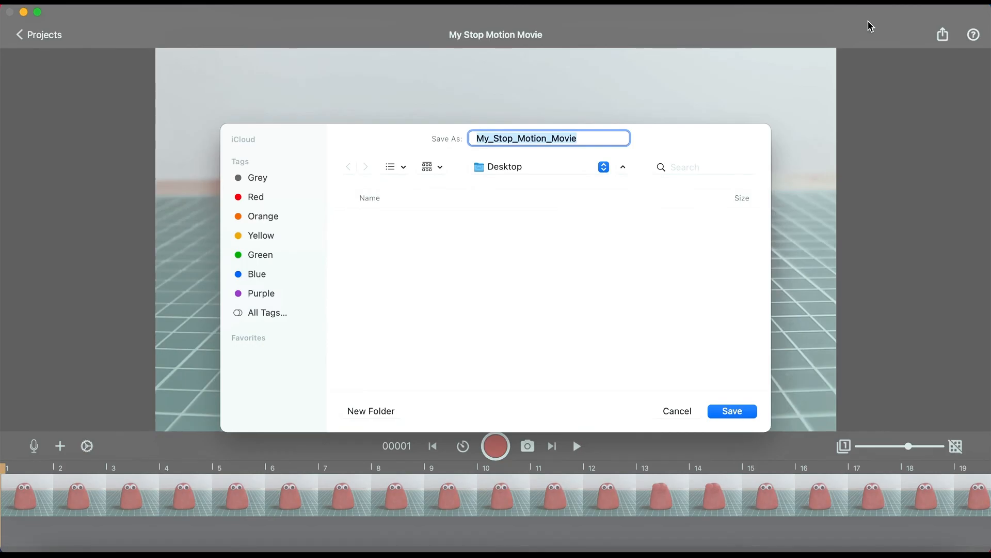
{"action": "left_click", "coordinate": [733, 411]}
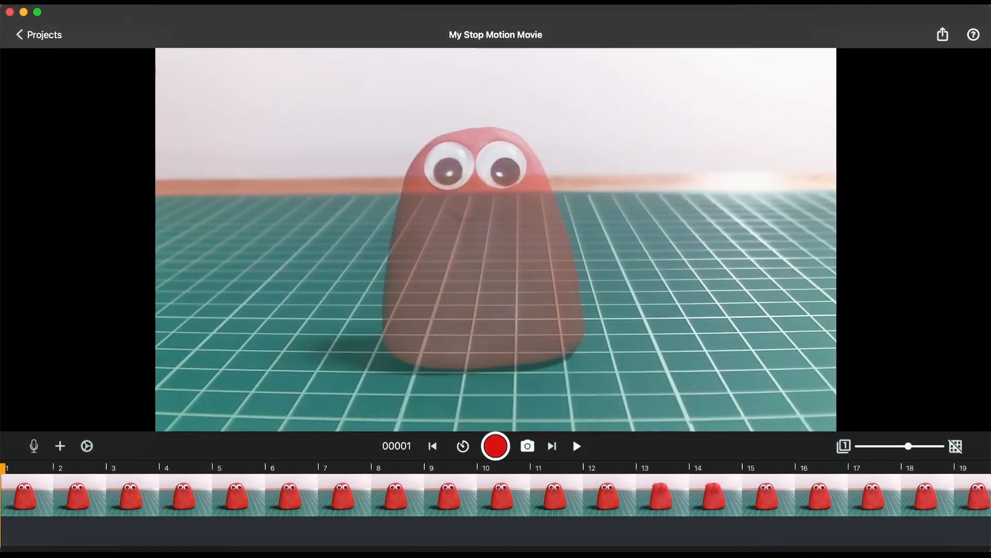